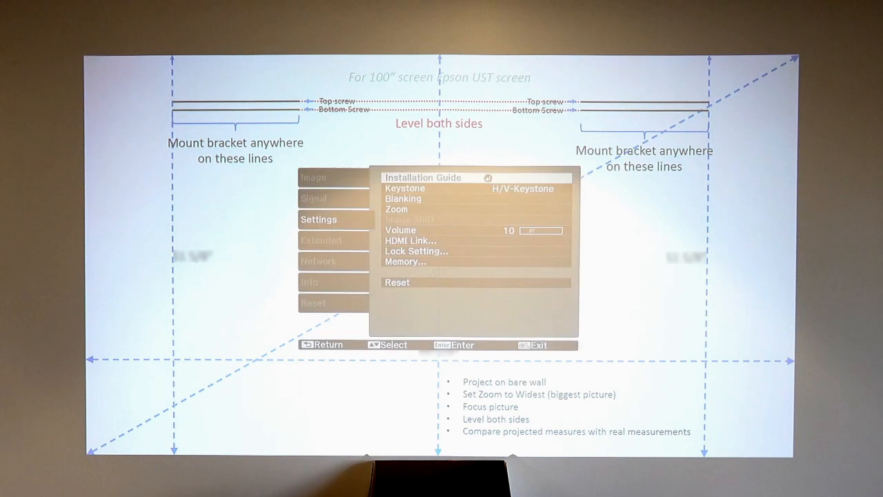
# Request a reset of the Settings page and highlight Yes in the confirmation prompt.
pyautogui.press('down')
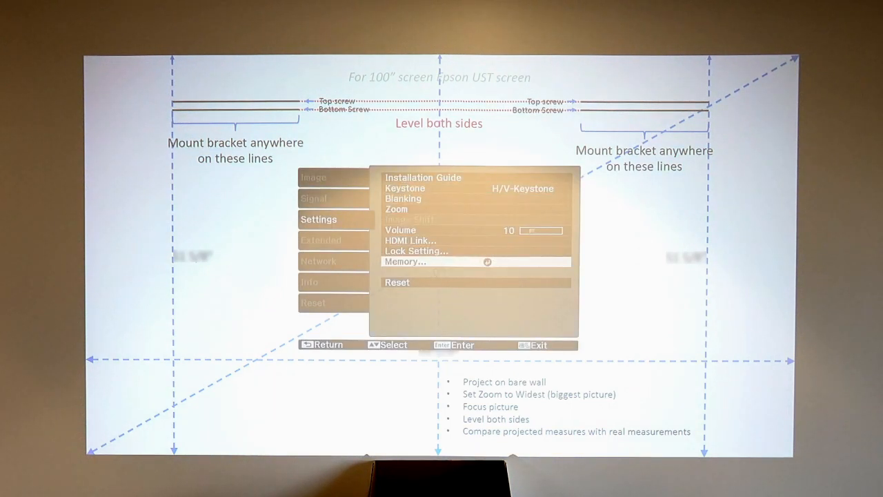
pyautogui.click(398, 281)
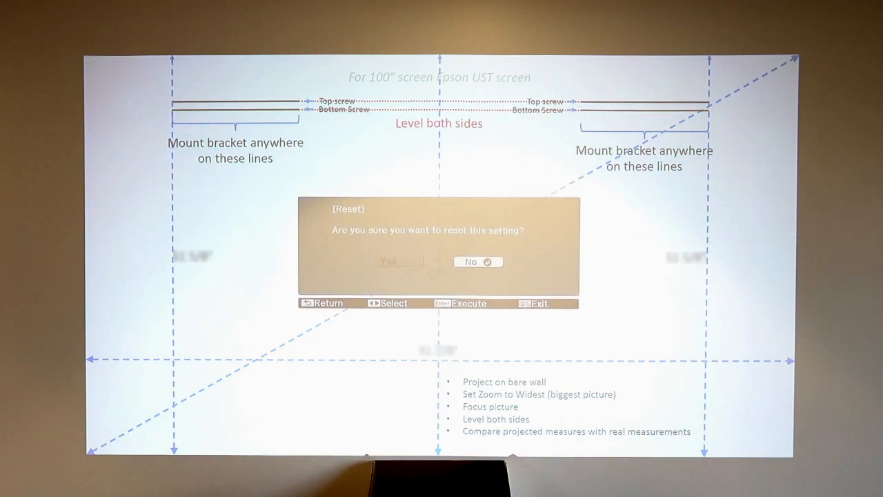
pyautogui.press('Left')
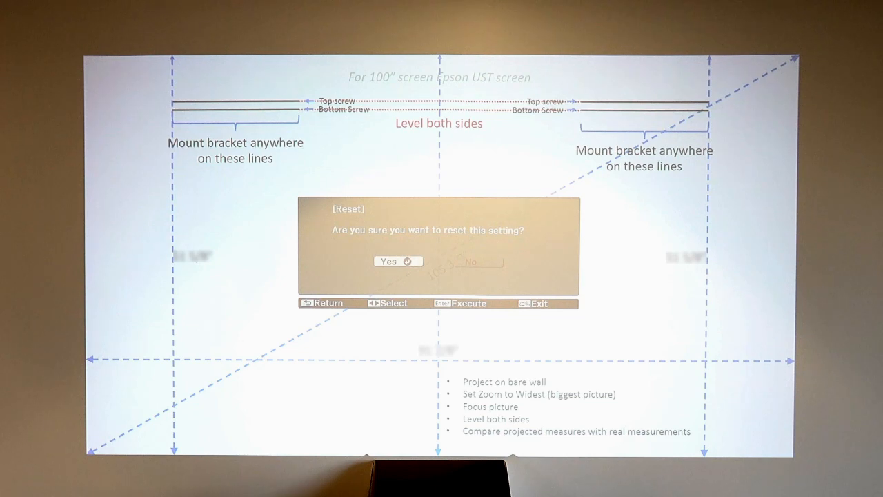